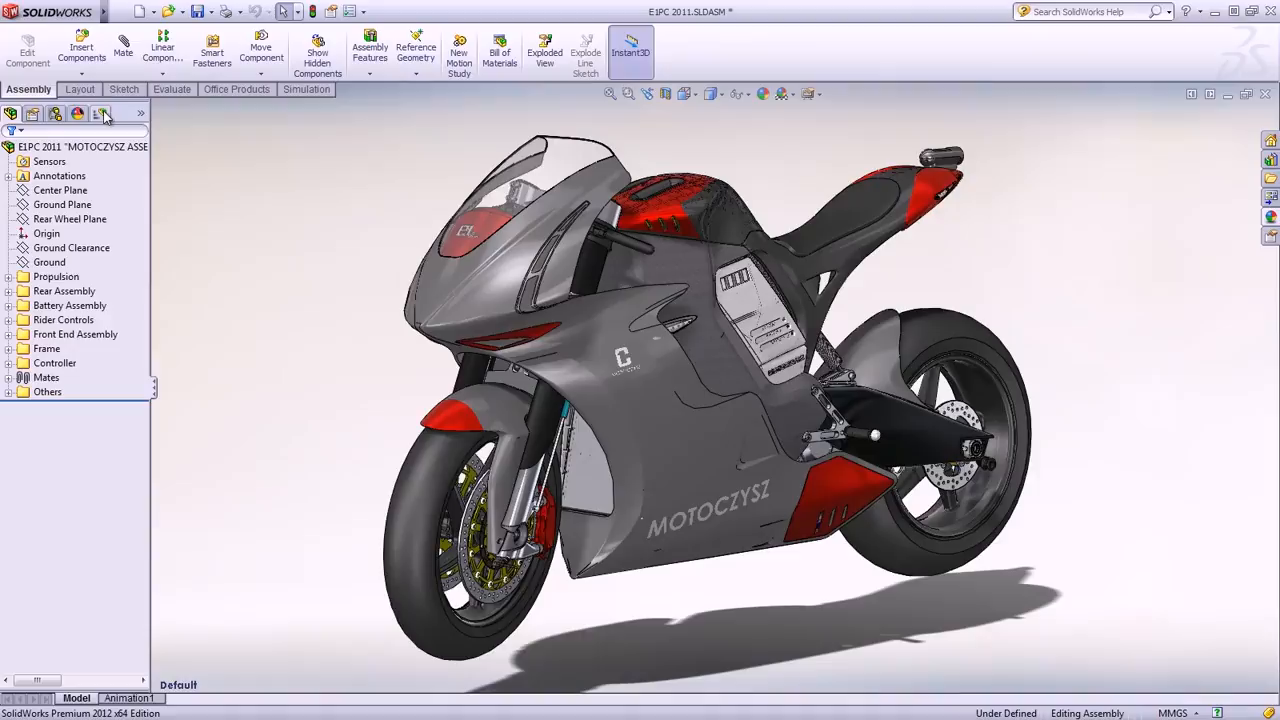
# Step: Open assembly 000021 and list its Default, Optimized and Simplified configurations
pyautogui.click(76, 113)
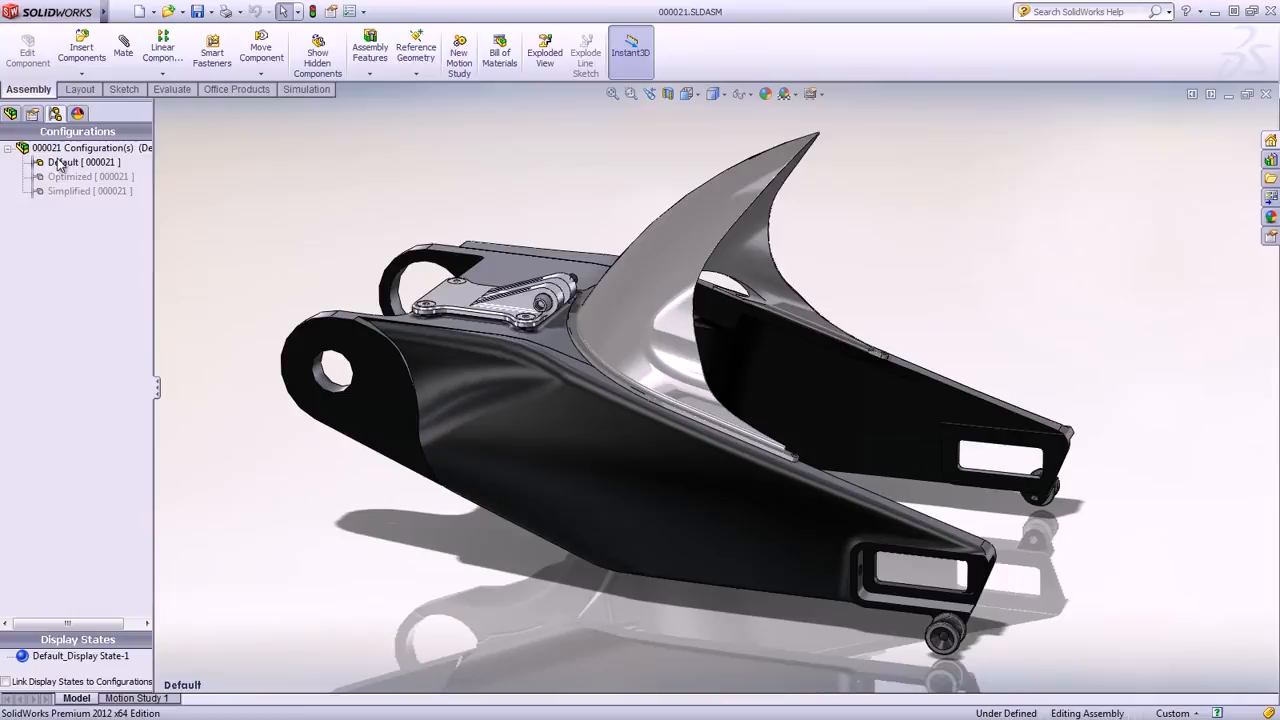
# Step: Activate the Simplified configuration and fix both pivot bore faces with a hinge
pyautogui.doubleClick(70, 191)
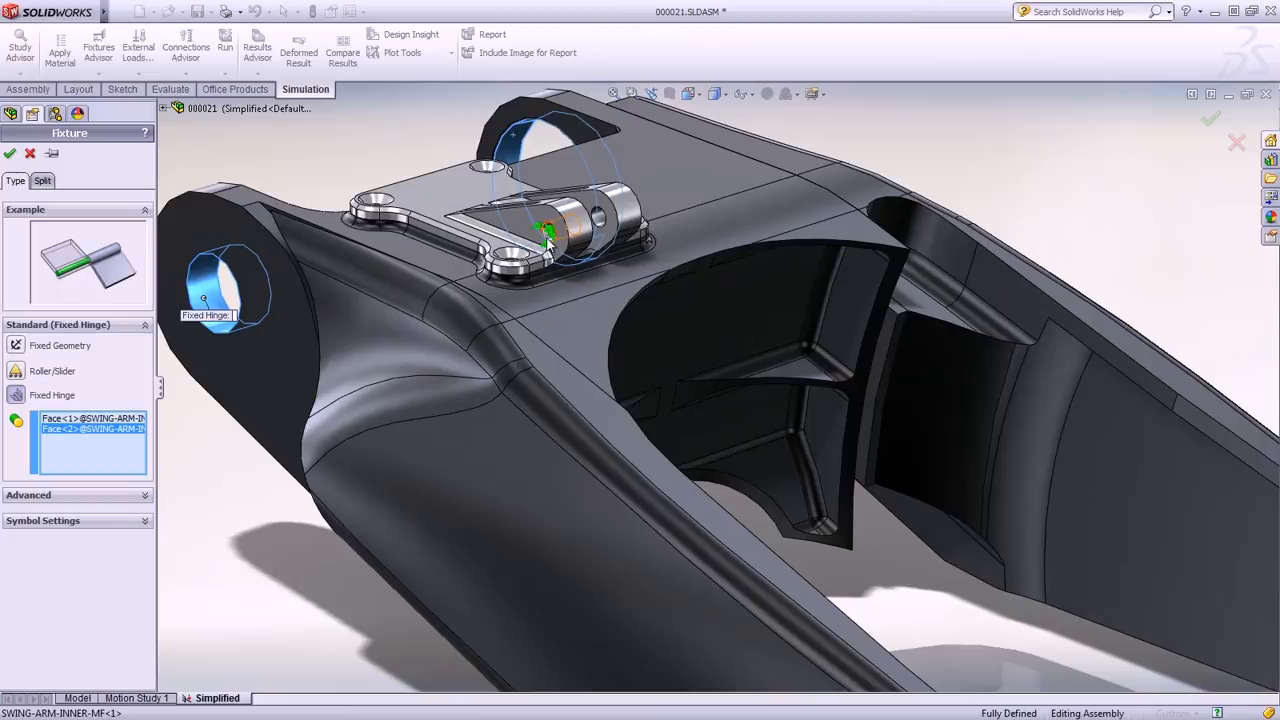
# Step: Confirm the fixed hinge and start a force on both axle slot inner faces
pyautogui.click(10, 153)
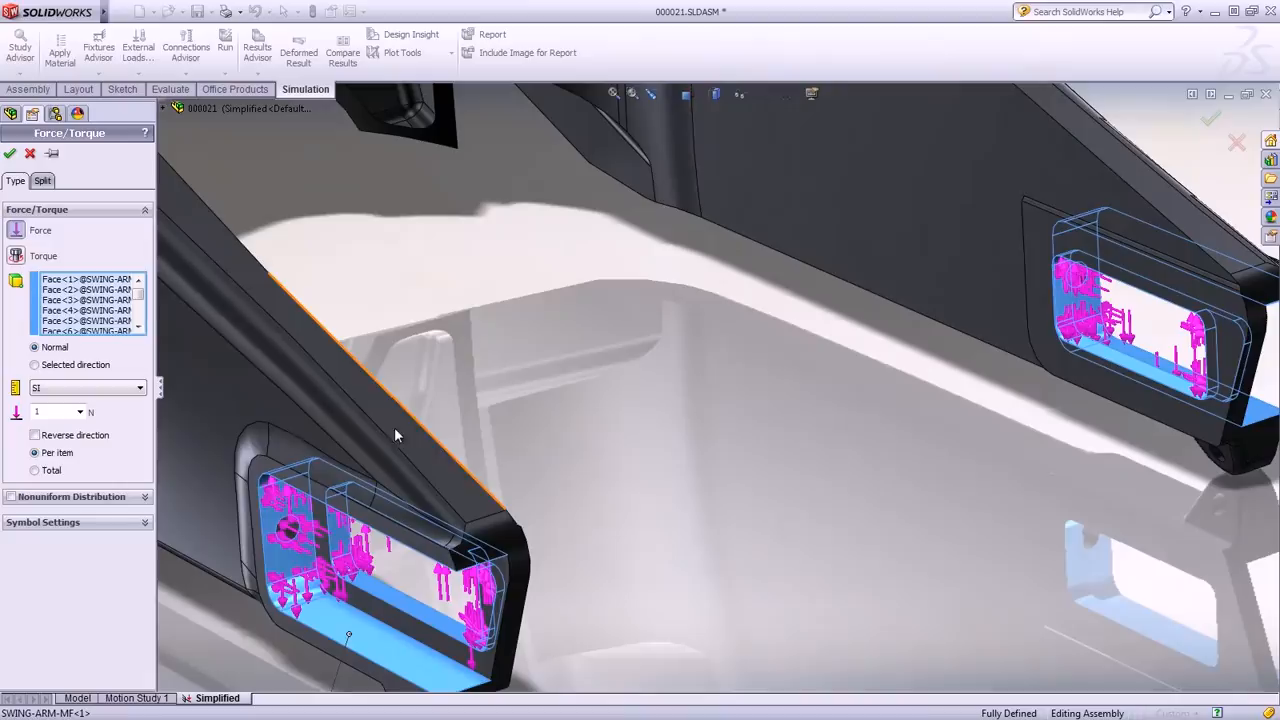
# Step: Apply the axle-slot force along a selected direction as a 1 N total load
pyautogui.click(34, 364)
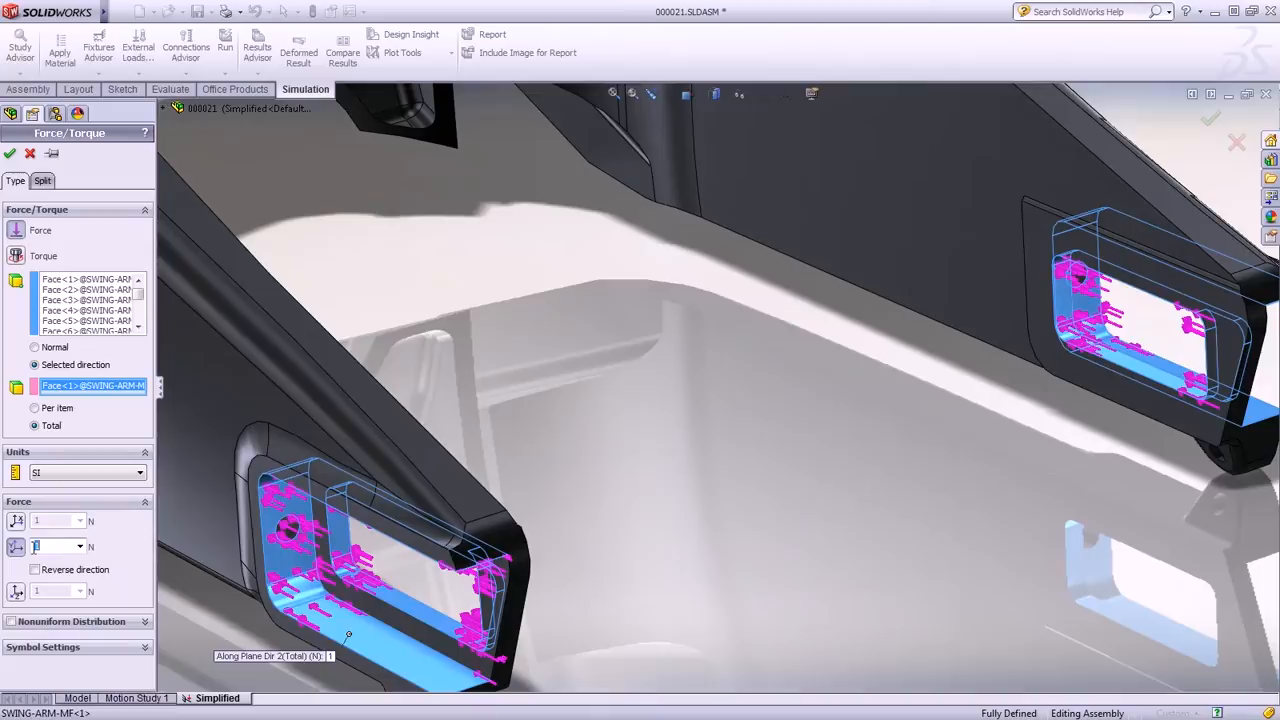
pyautogui.click(10, 153)
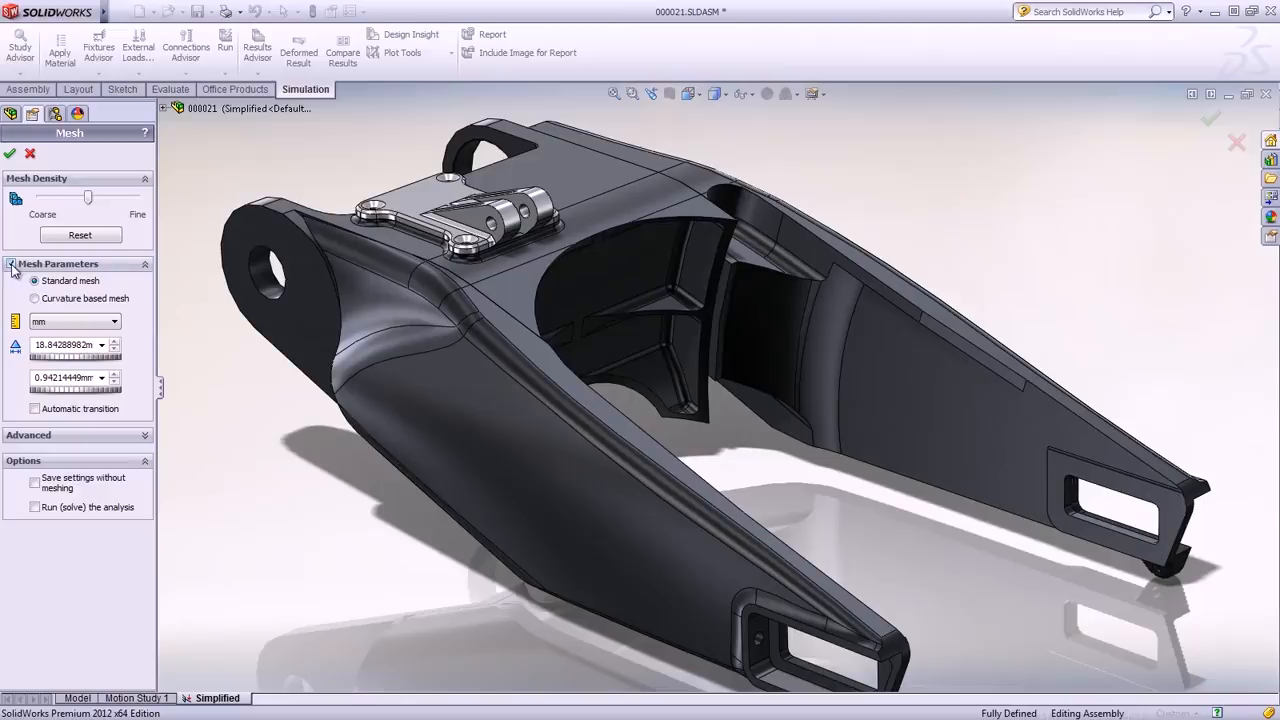
# Step: Expand Mesh Parameters and mesh the Simplified swing arm
pyautogui.click(35, 298)
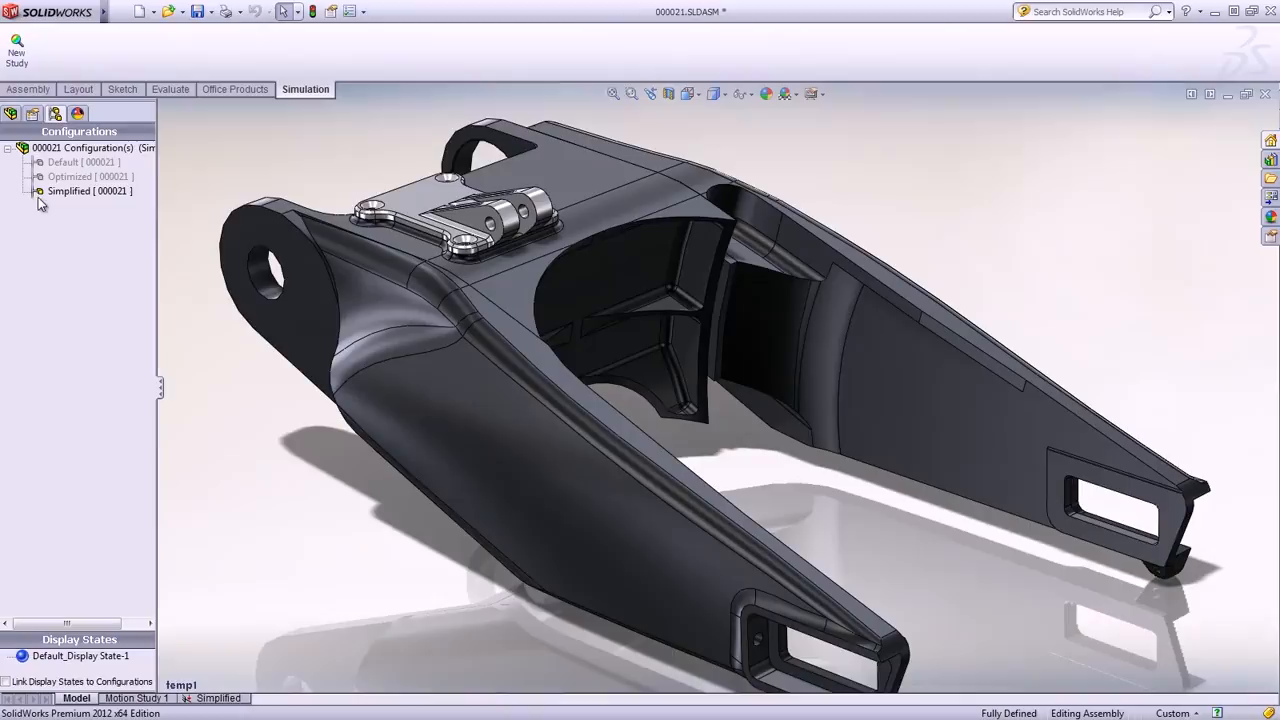
# Step: Activate the Optimized configuration and duplicate the Simplified study as an Optimized study
pyautogui.doubleClick(75, 176)
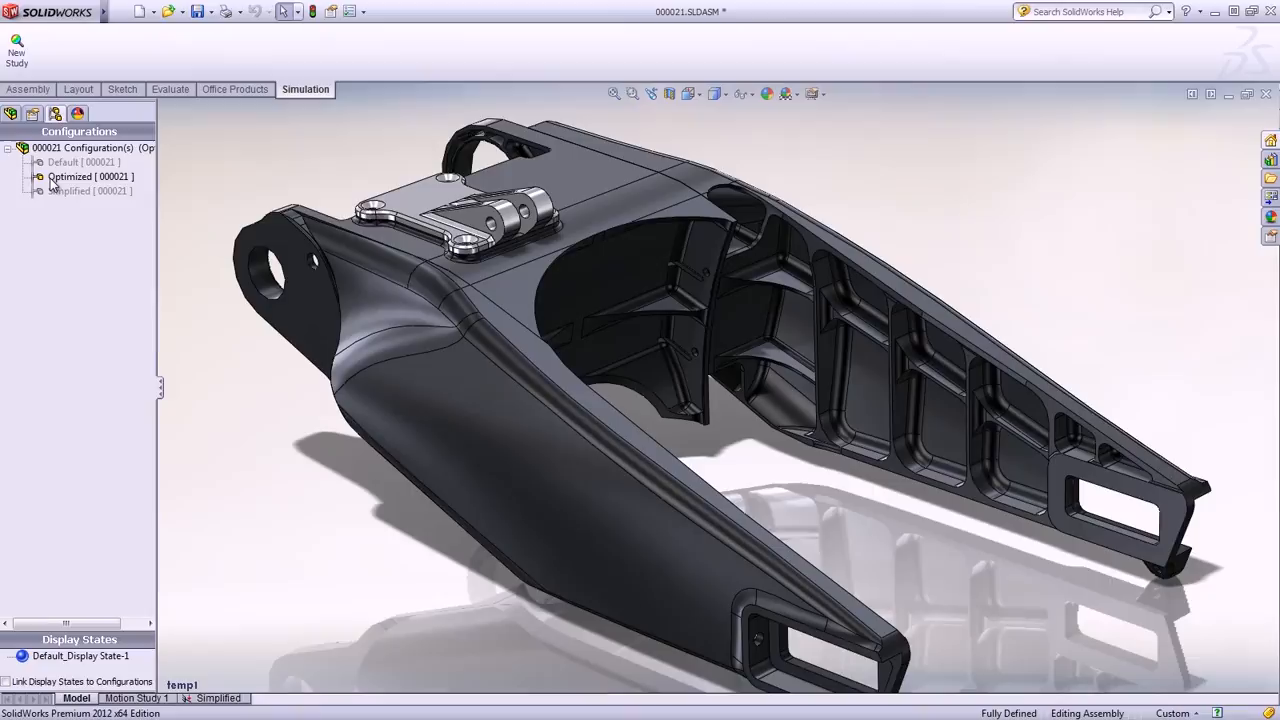
pyautogui.rightClick(88, 455)
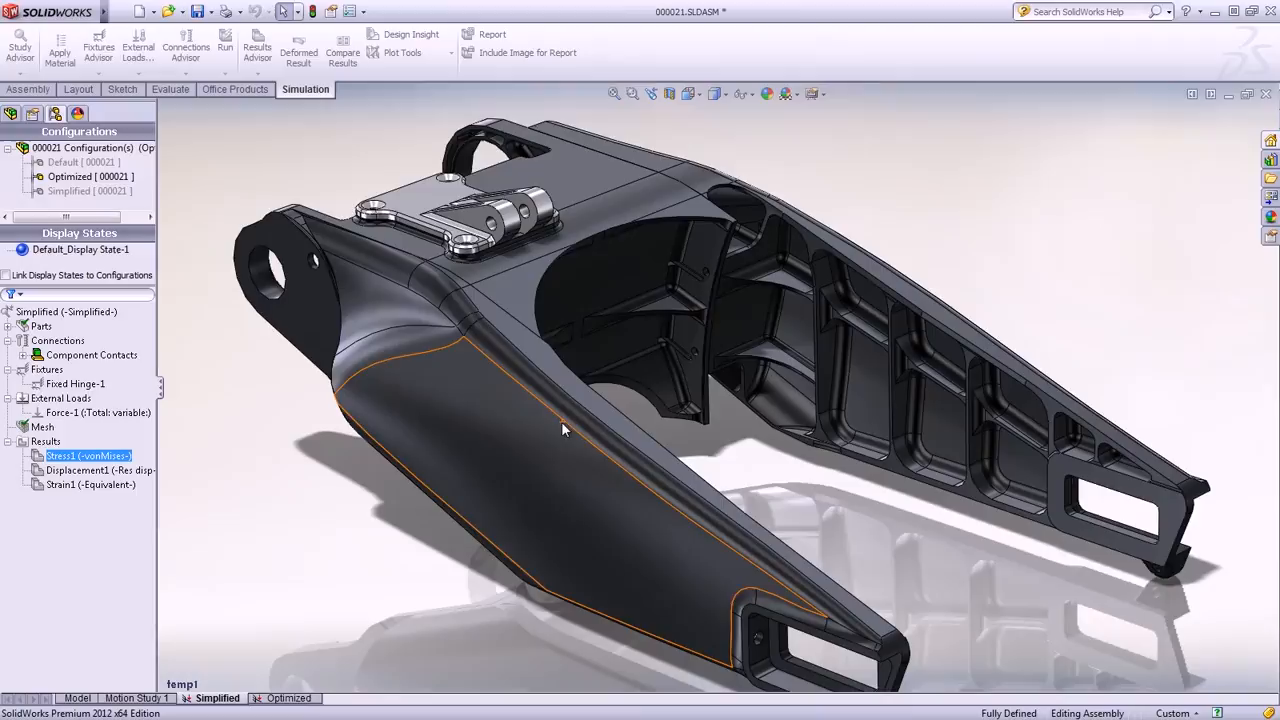
# Step: Run the Optimized study and animate its von Mises stress plot
pyautogui.rightClick(80, 307)
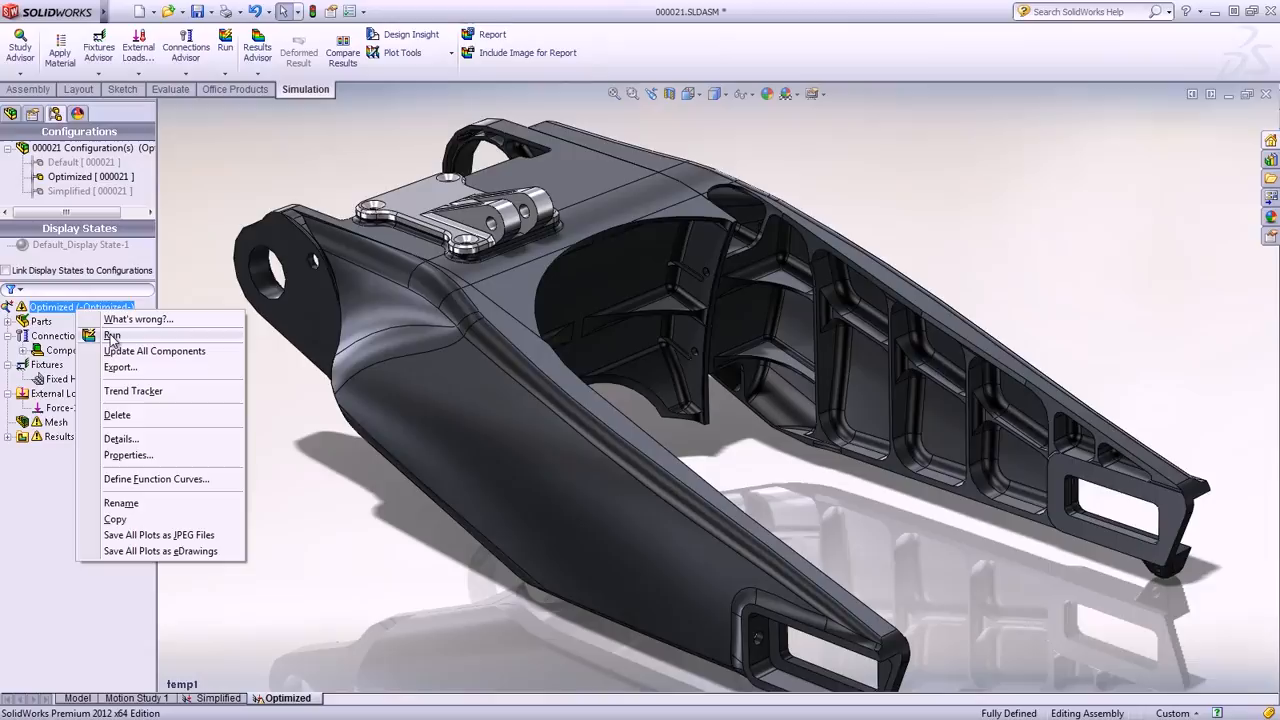
pyautogui.click(112, 335)
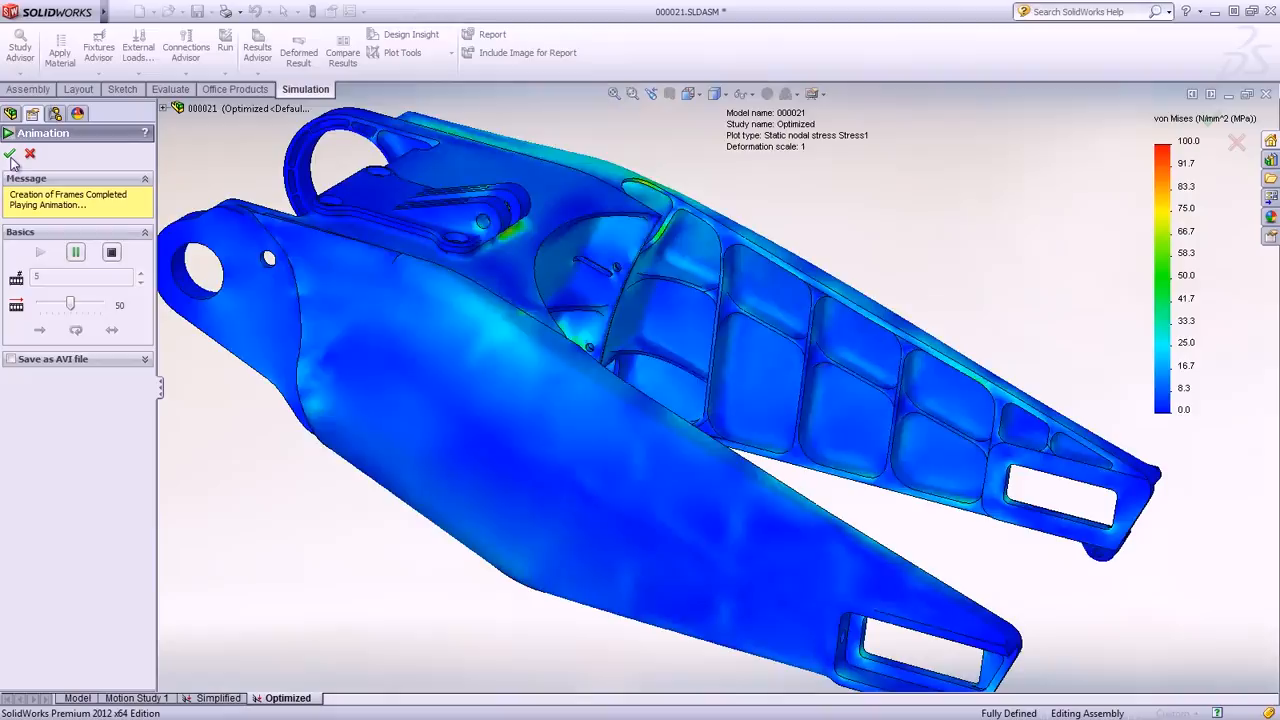
# Step: Close the stress animation and start comparing results with Simplified Strain1
pyautogui.click(10, 153)
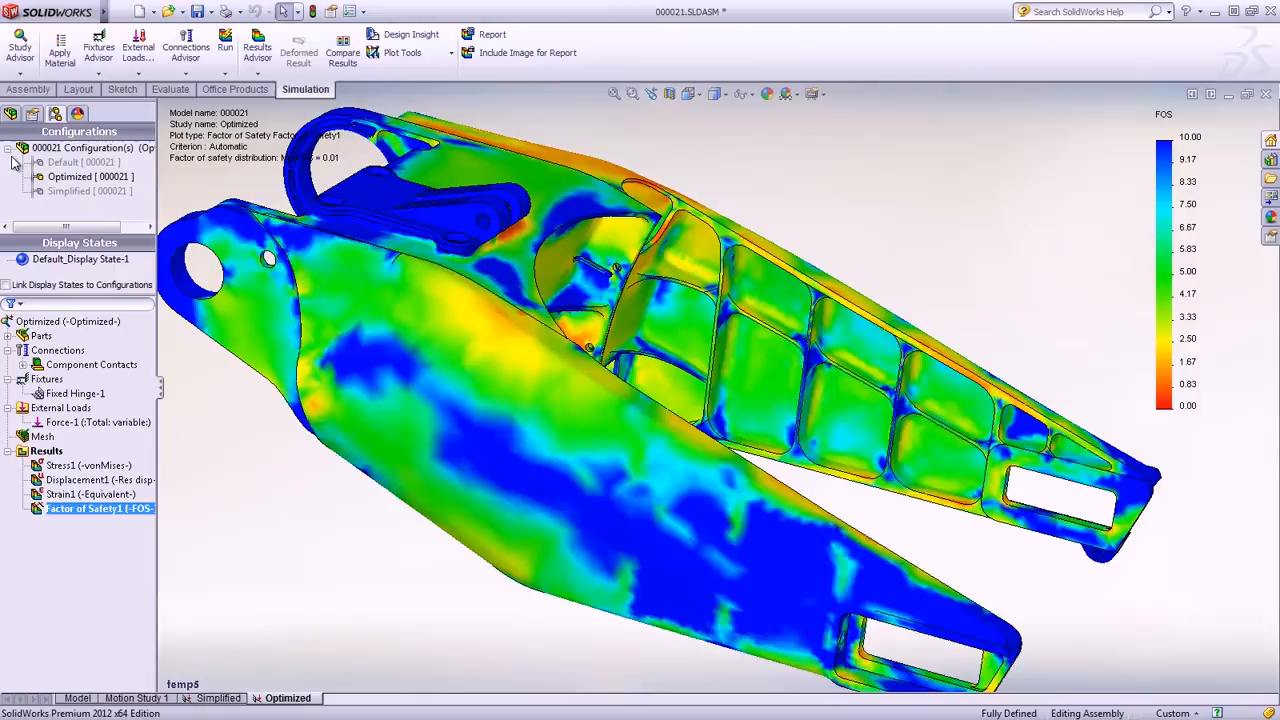
pyautogui.click(342, 52)
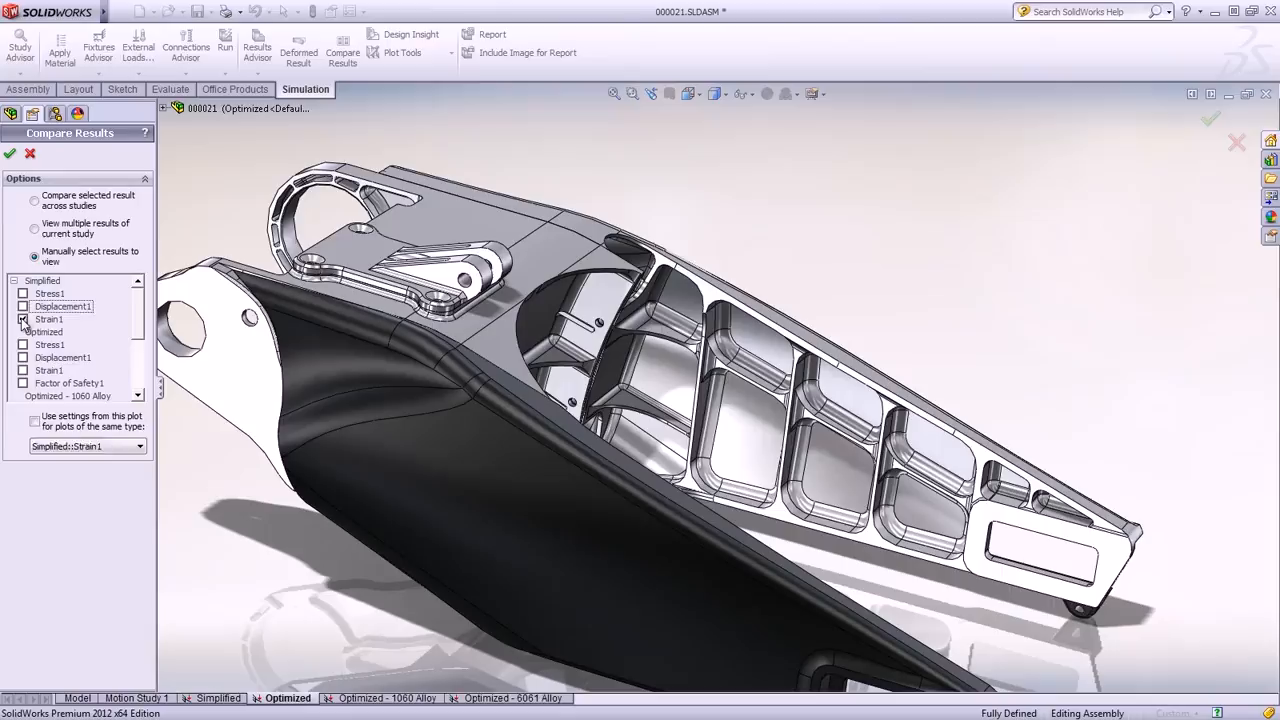